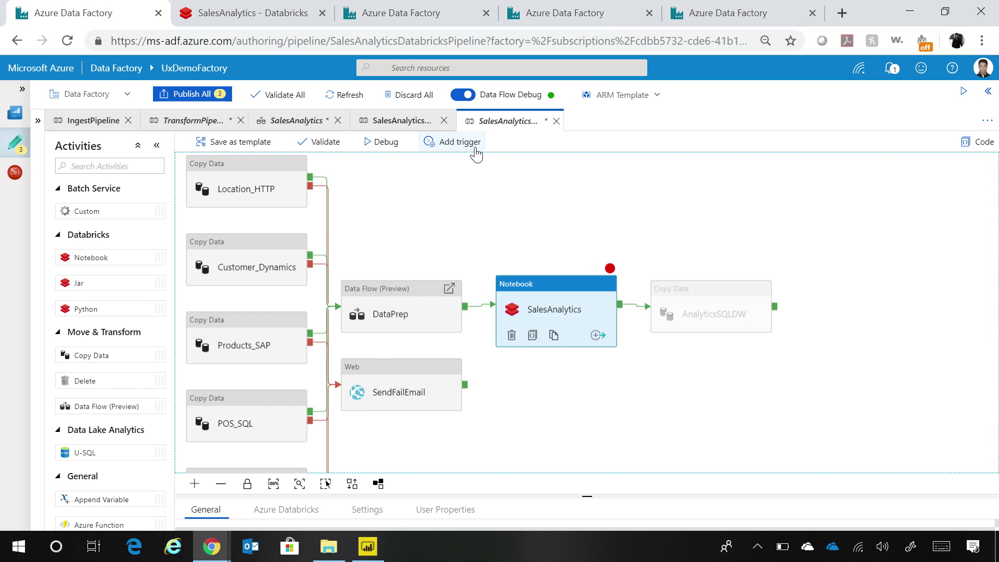
Begin adding a new trigger to the pipeline, then discard the trigger form unsaved.
left_click(459, 141)
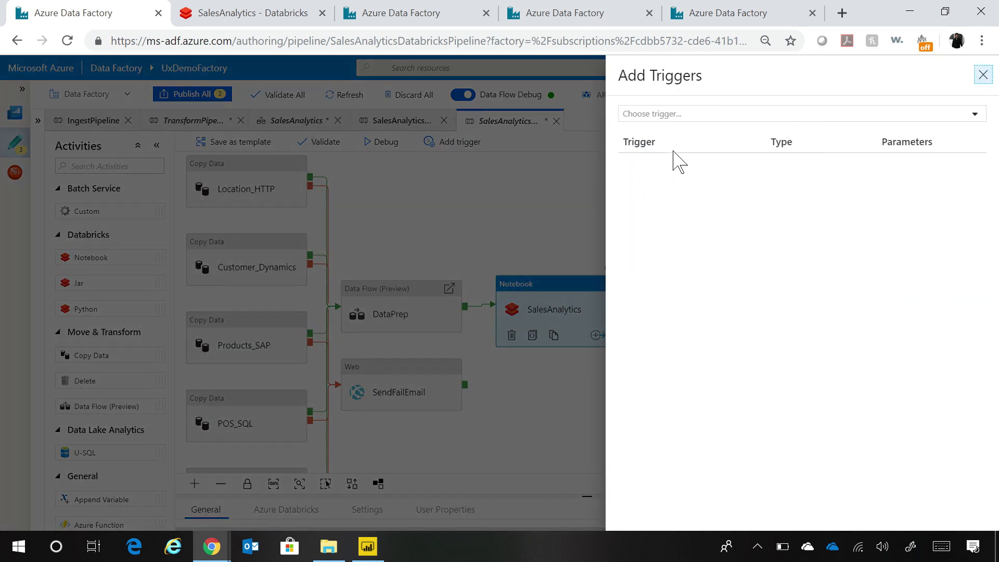
left_click(796, 113)
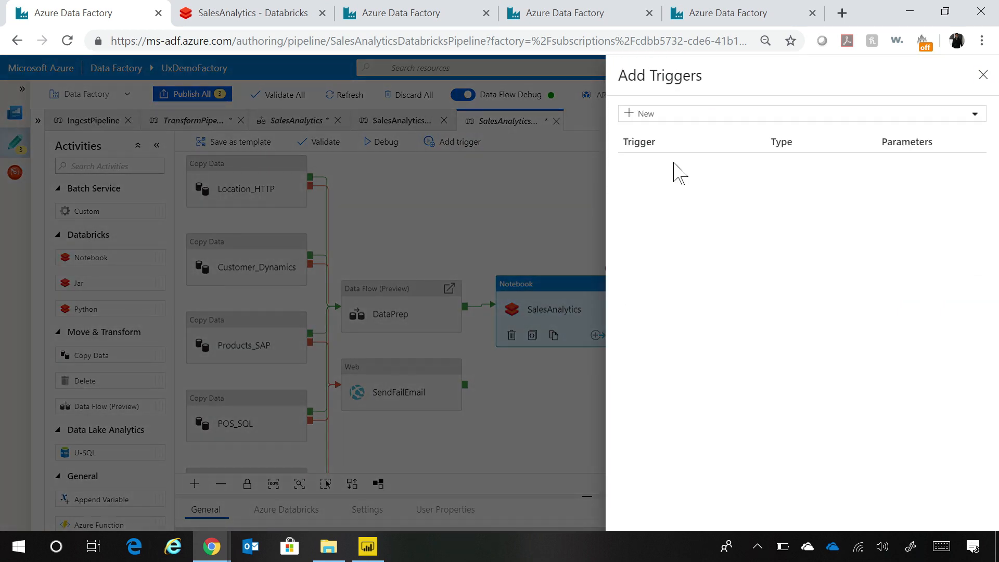
left_click(638, 113)
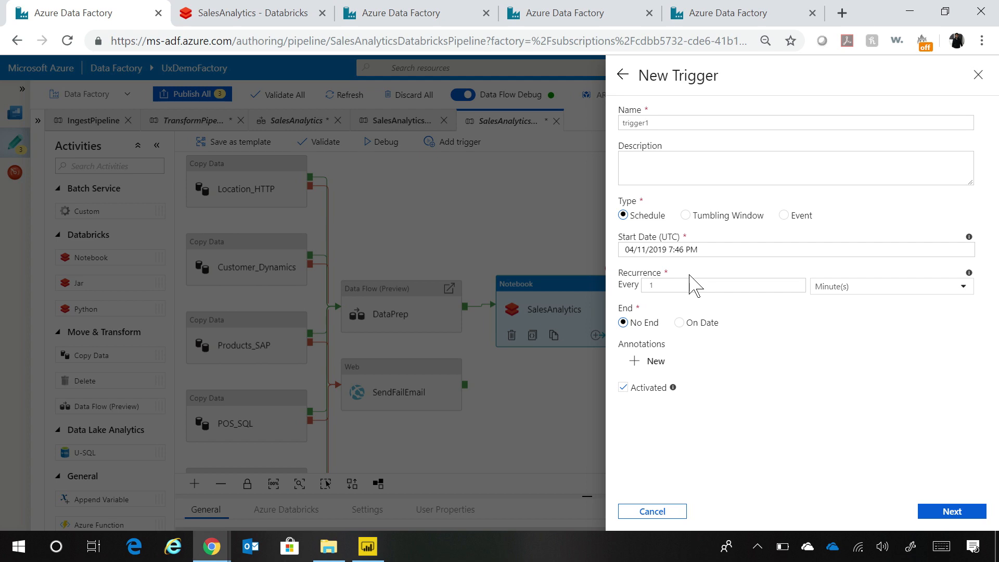
mouse_move(978, 75)
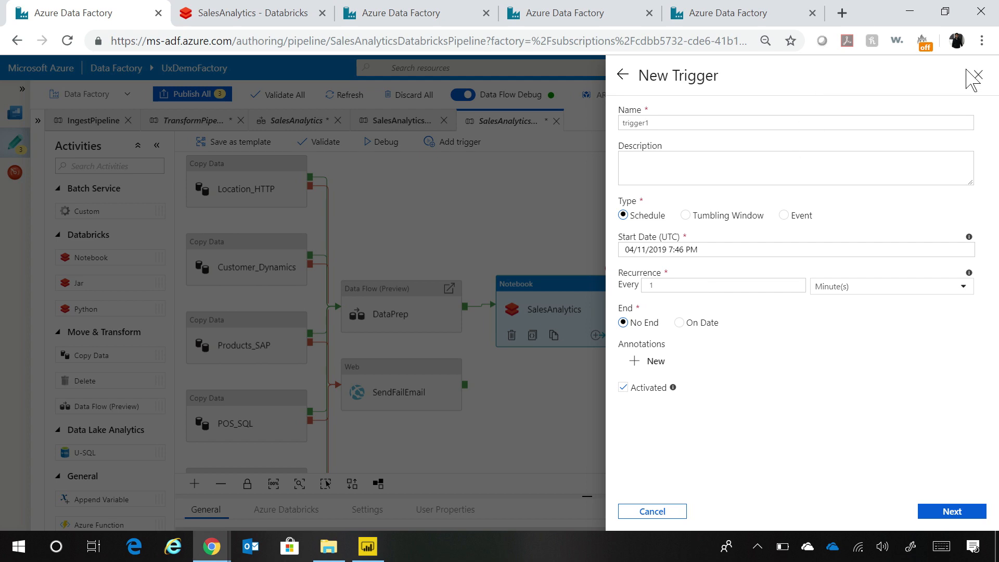
left_click(980, 75)
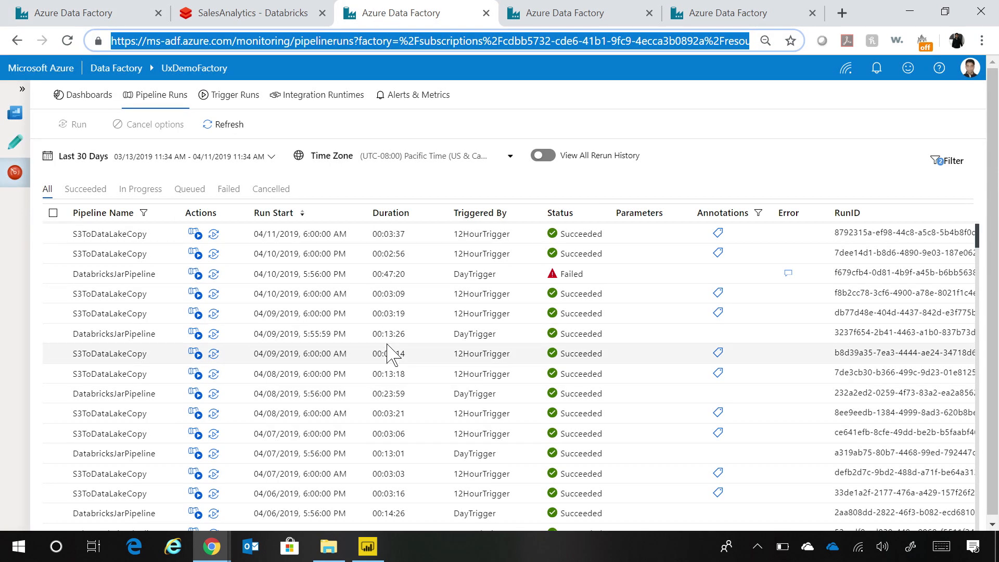
mouse_move(42, 201)
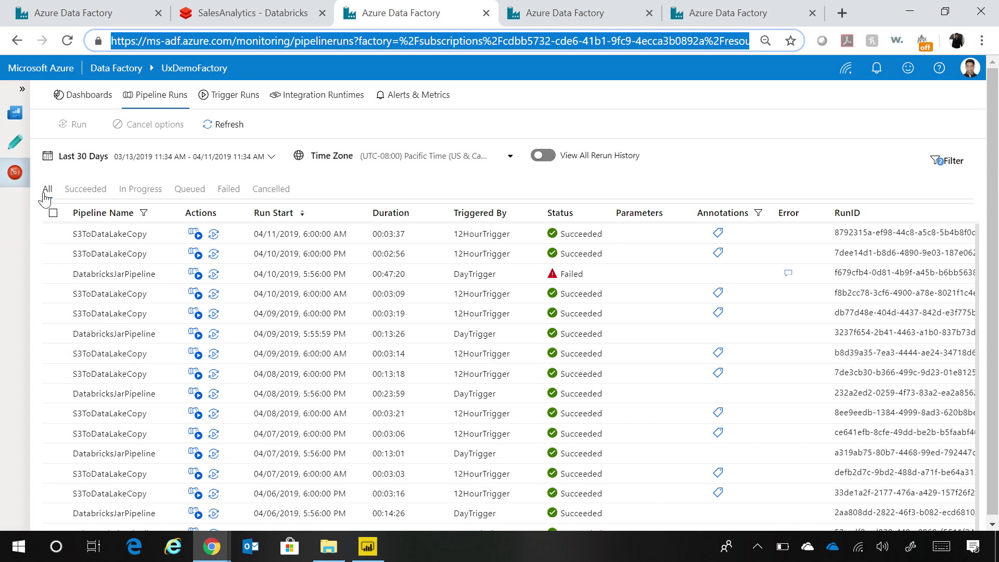